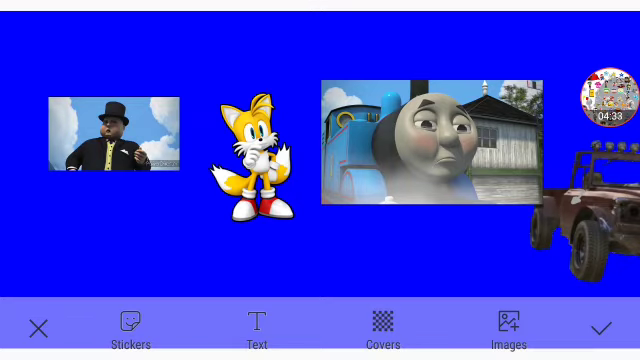
Step: Select the top-hat man photo sticker and move it to the canvas's left edge
left_click(115, 140)
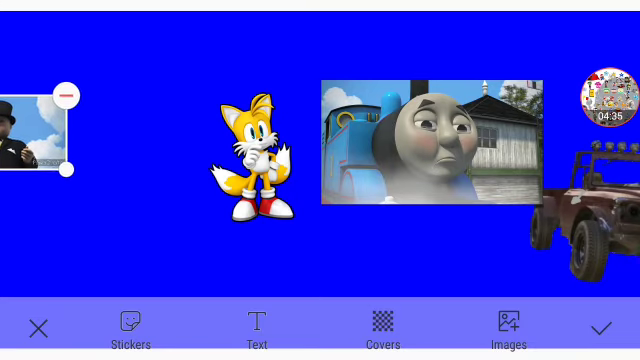
left_click(64, 95)
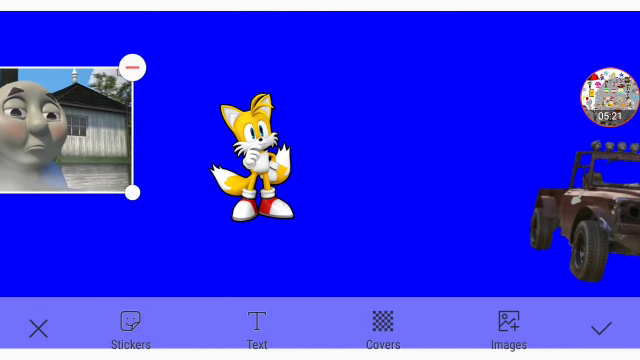
Step: Delete the blue engine photo sticker using its red minus badge
left_click(132, 67)
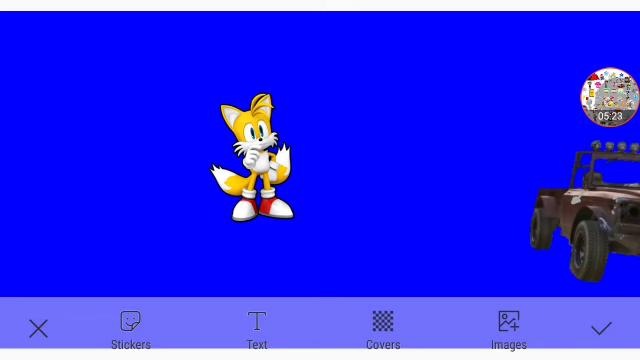